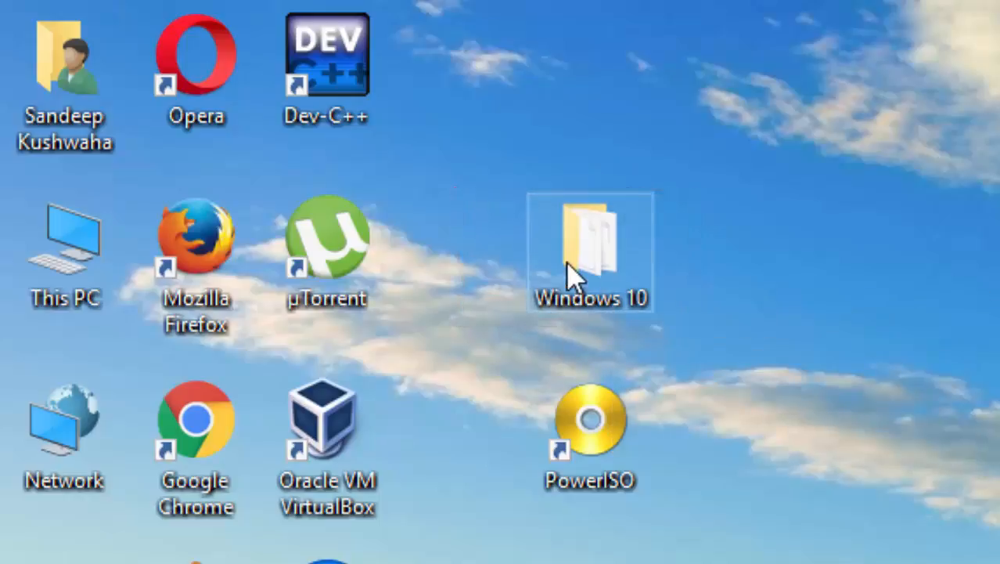
# Briefly look inside the Windows 10 setup folder on the desktop and close it.
pyautogui.doubleClick(590, 251)
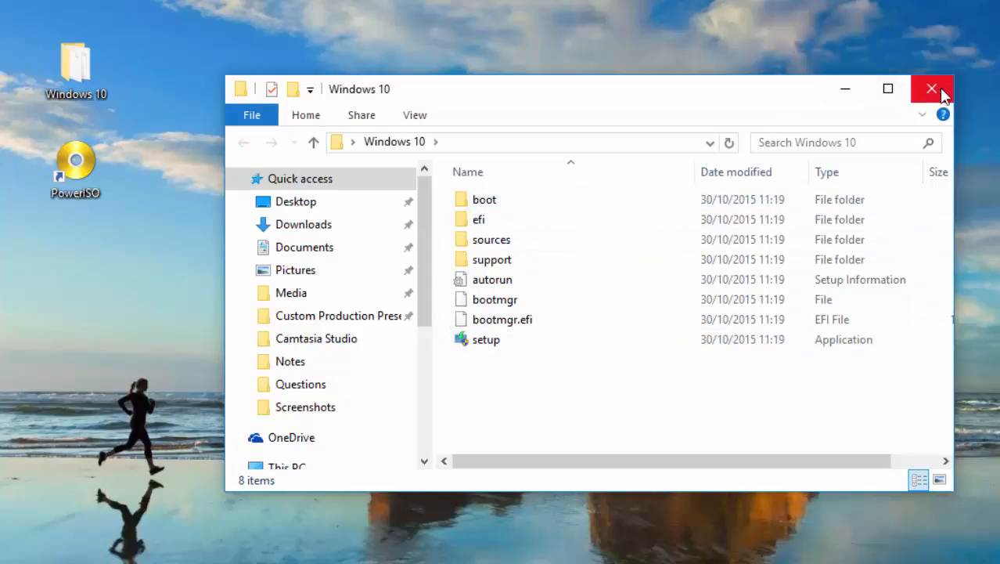
pyautogui.click(931, 88)
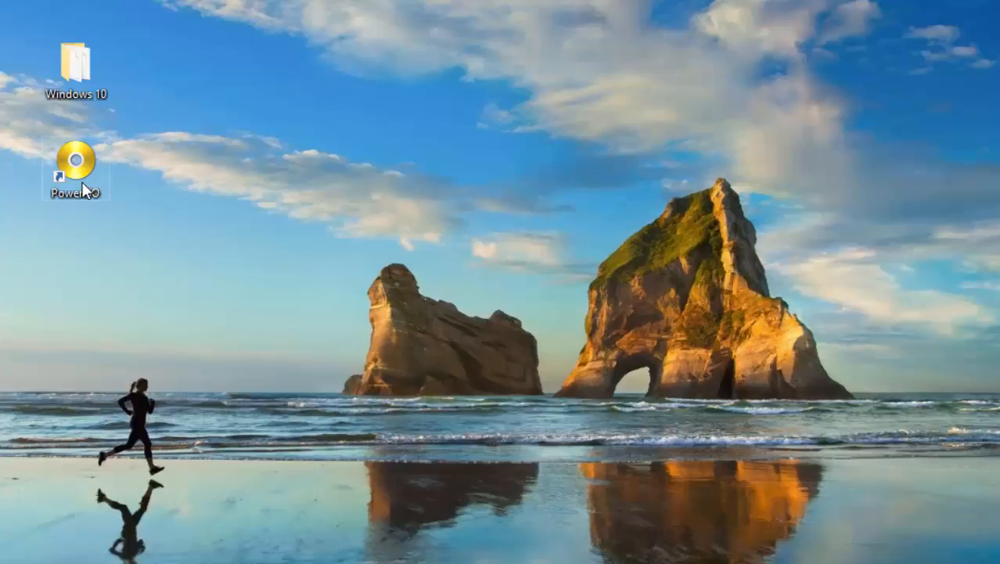
pyautogui.moveTo(72, 154)
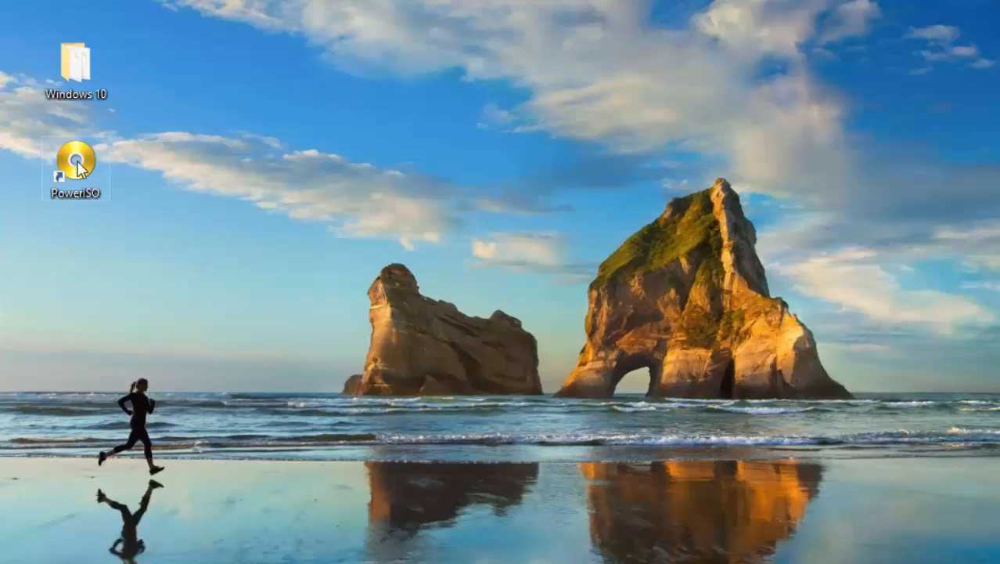
# Launch PowerISO from its desktop shortcut and glance at the File menu.
pyautogui.rightClick(75, 169)
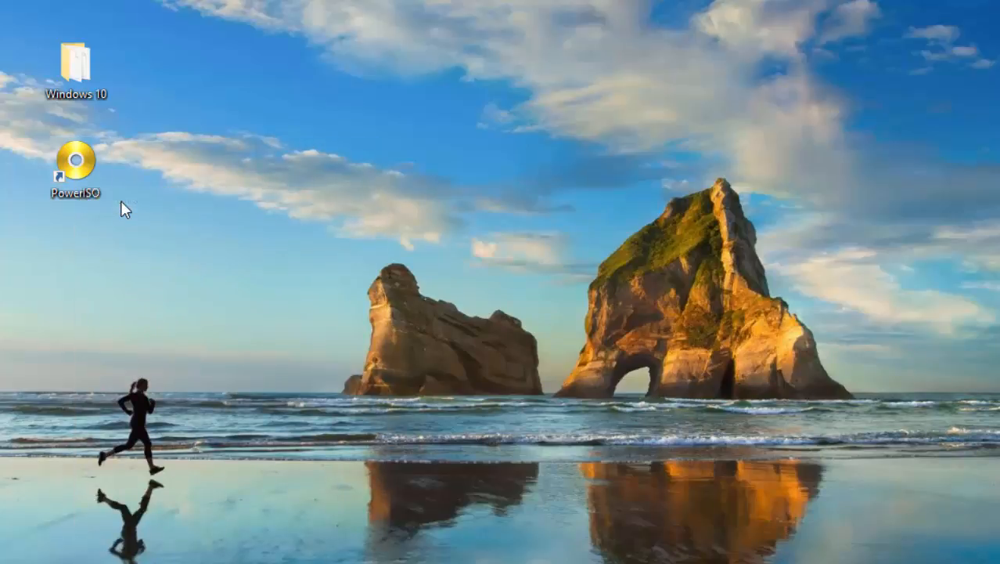
pyautogui.doubleClick(75, 169)
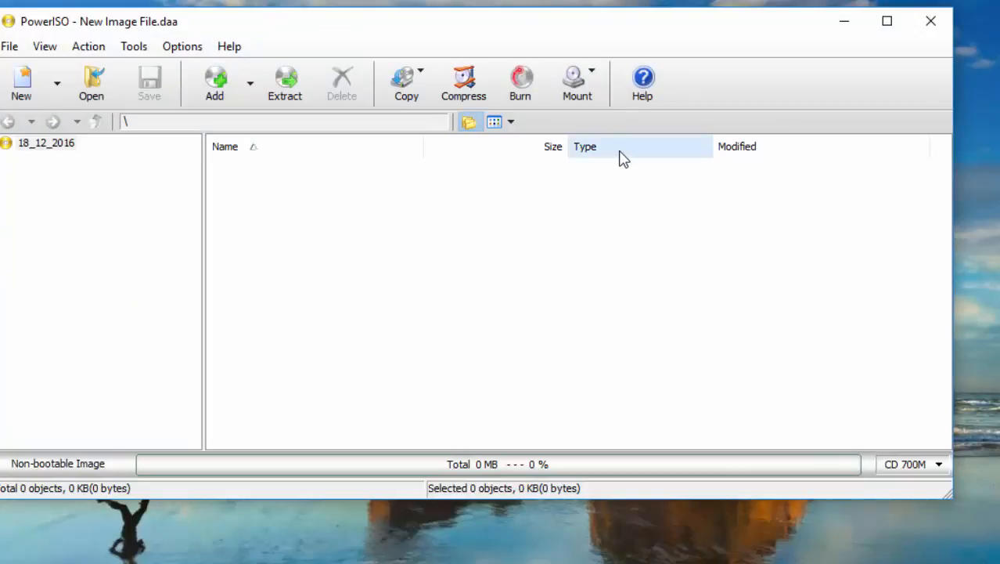
pyautogui.moveTo(438, 115)
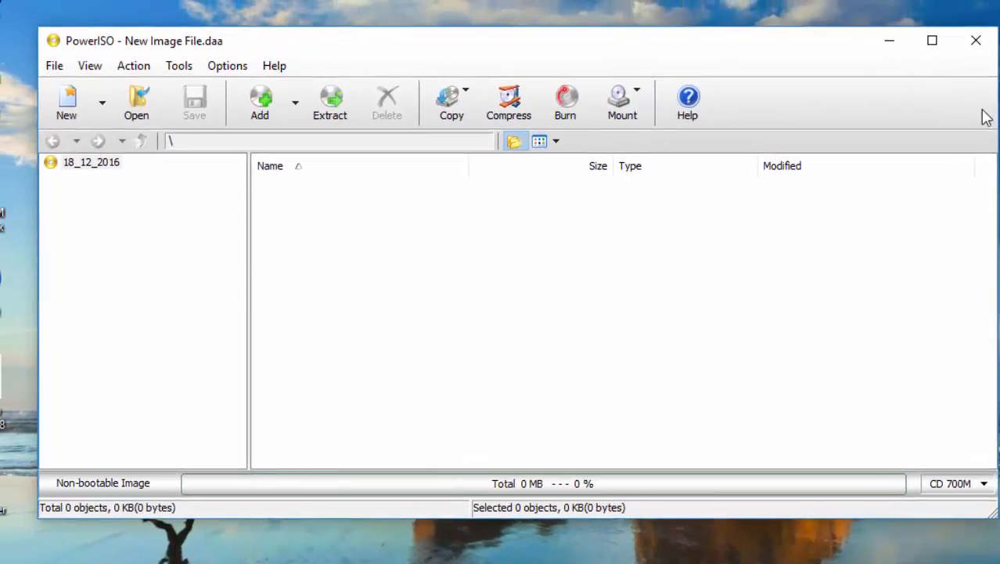
pyautogui.moveTo(999, 116); pyautogui.dragTo(908, 115)
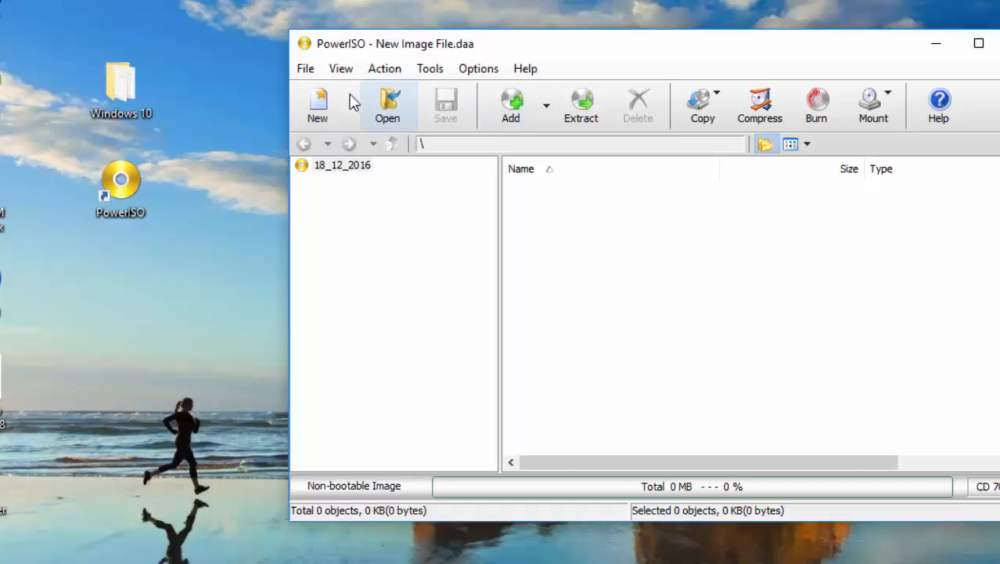
pyautogui.click(305, 69)
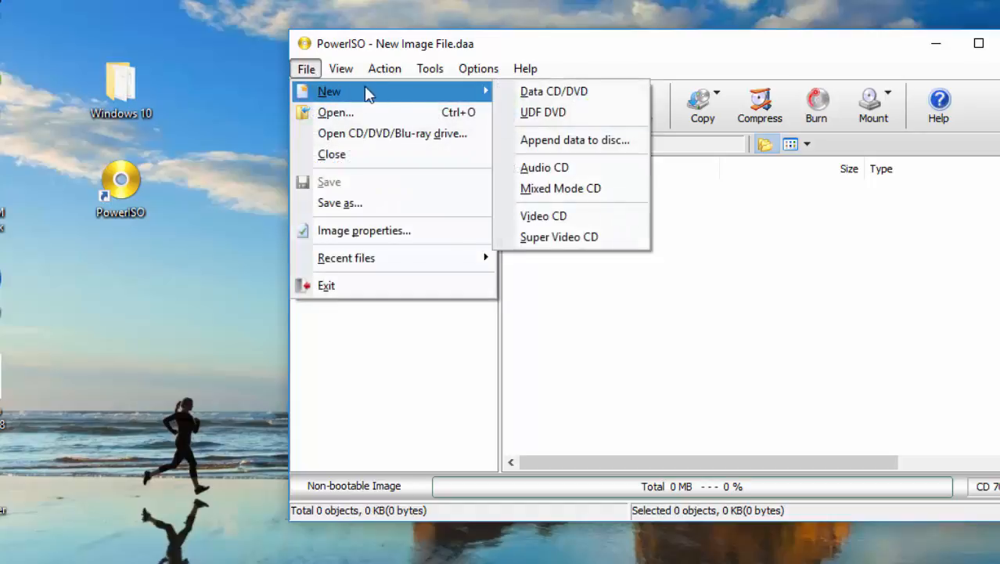
pyautogui.click(555, 91)
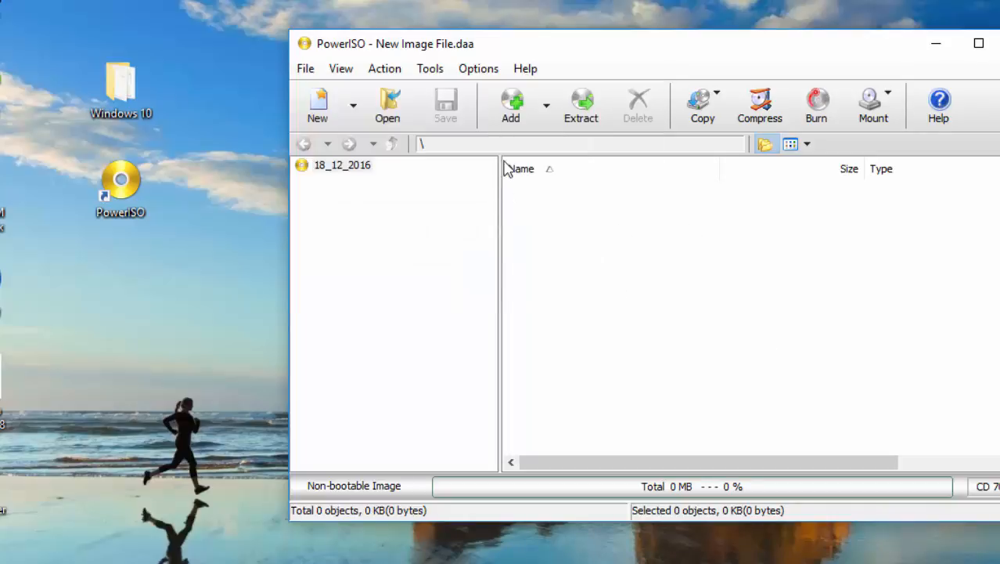
# Add everything from Desktop > Windows 10 (about 3675 MB) into the new image and start saving it.
pyautogui.click(510, 107)
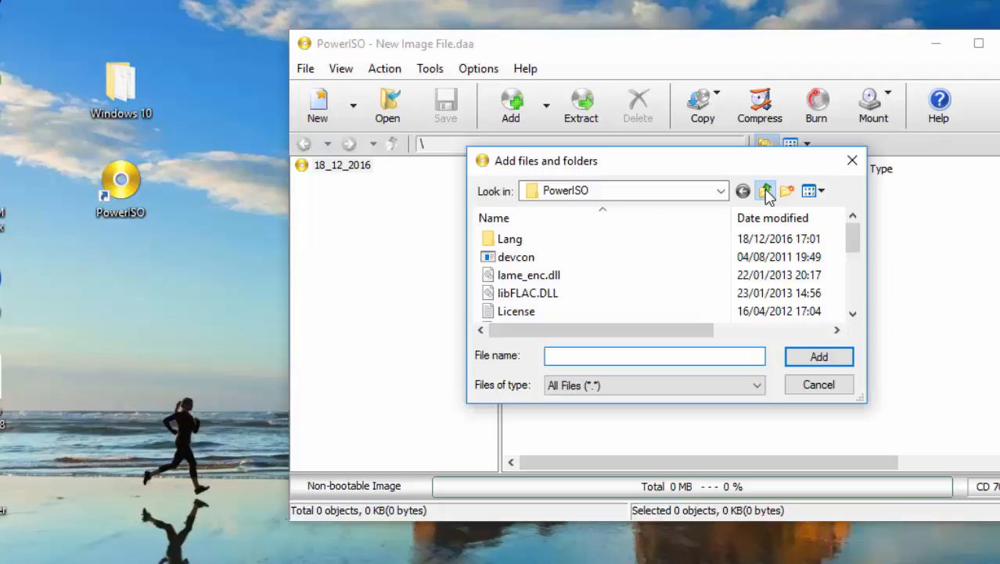
pyautogui.click(764, 191)
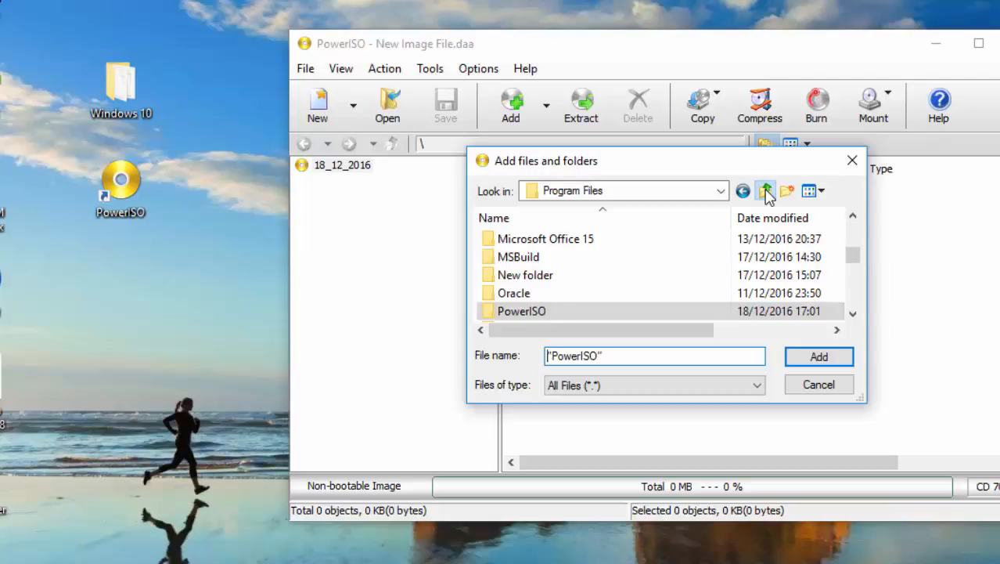
pyautogui.click(764, 191)
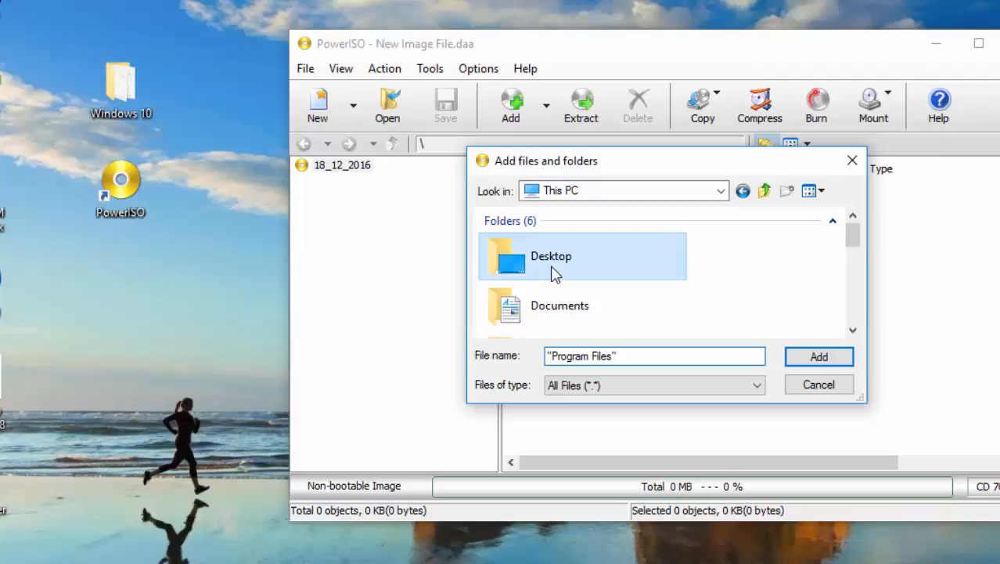
pyautogui.doubleClick(549, 255)
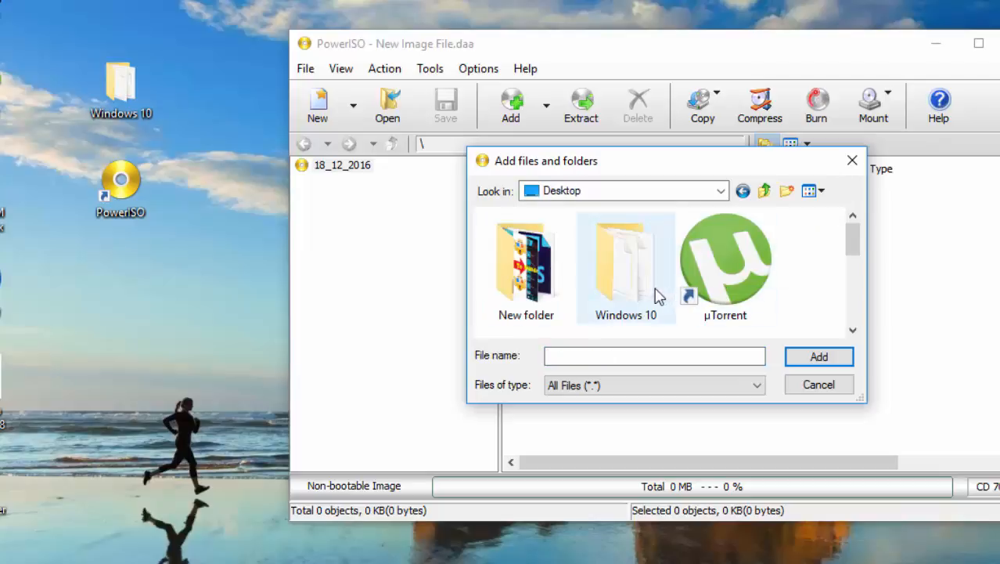
pyautogui.doubleClick(627, 266)
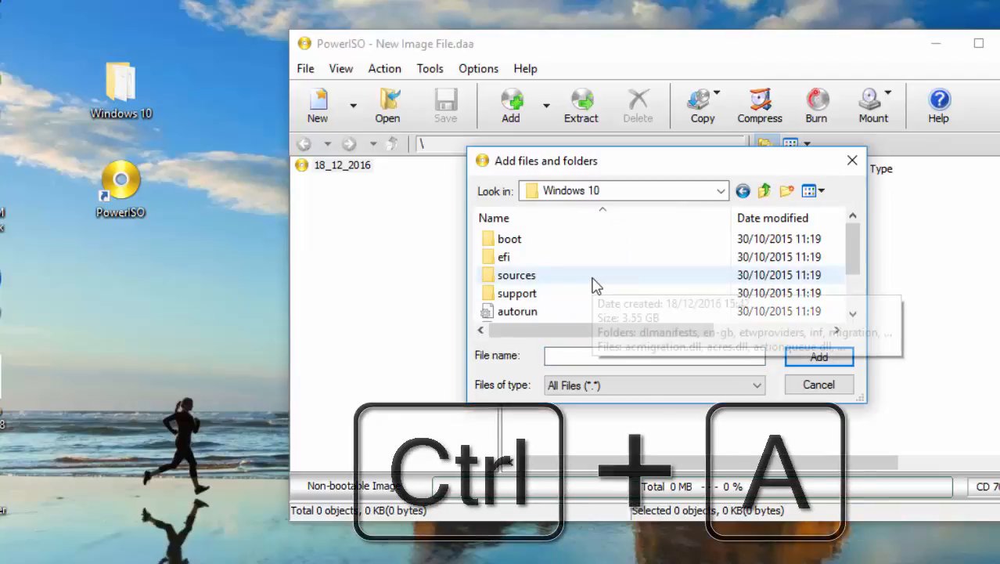
pyautogui.press('ctrl+a')
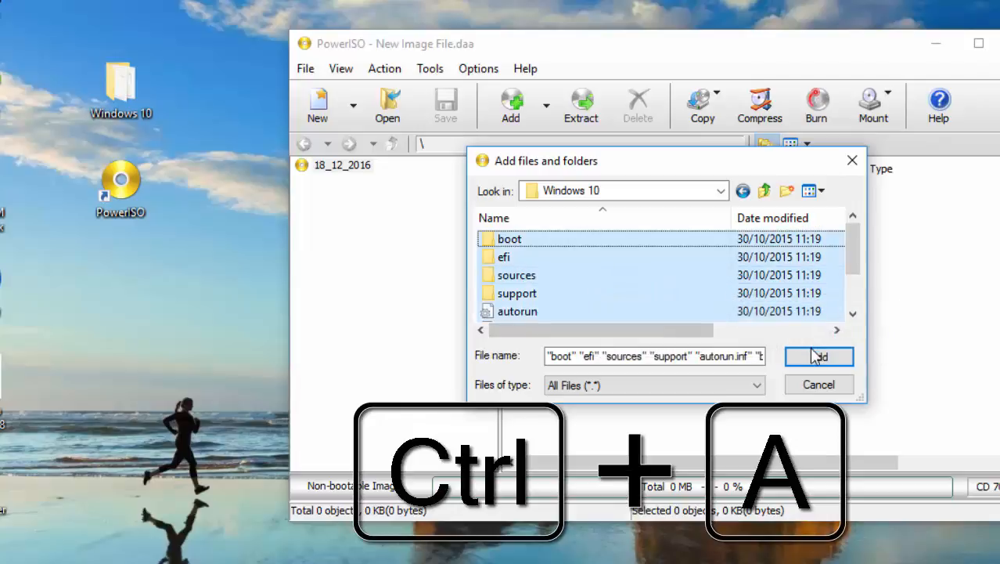
pyautogui.click(819, 357)
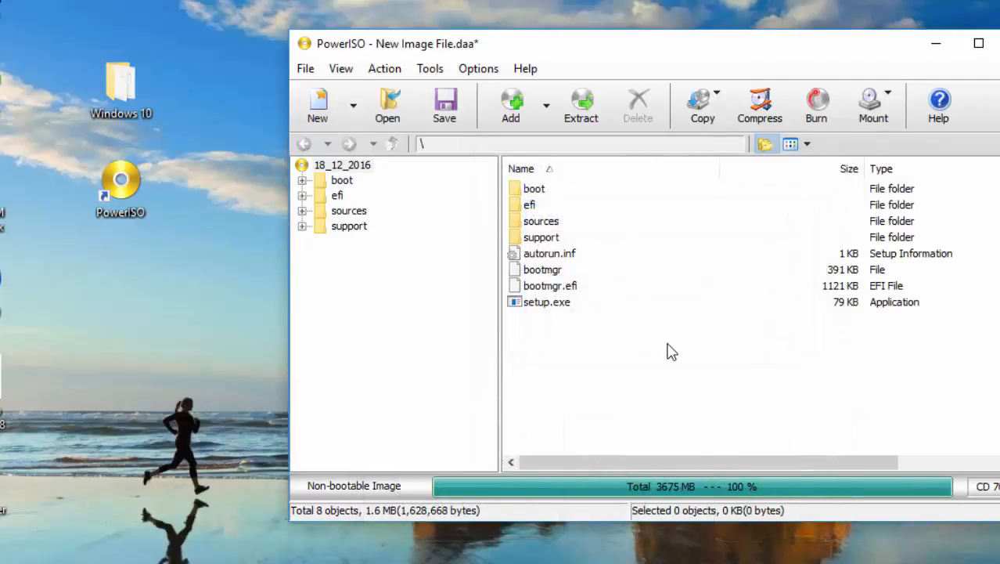
pyautogui.moveTo(675, 321)
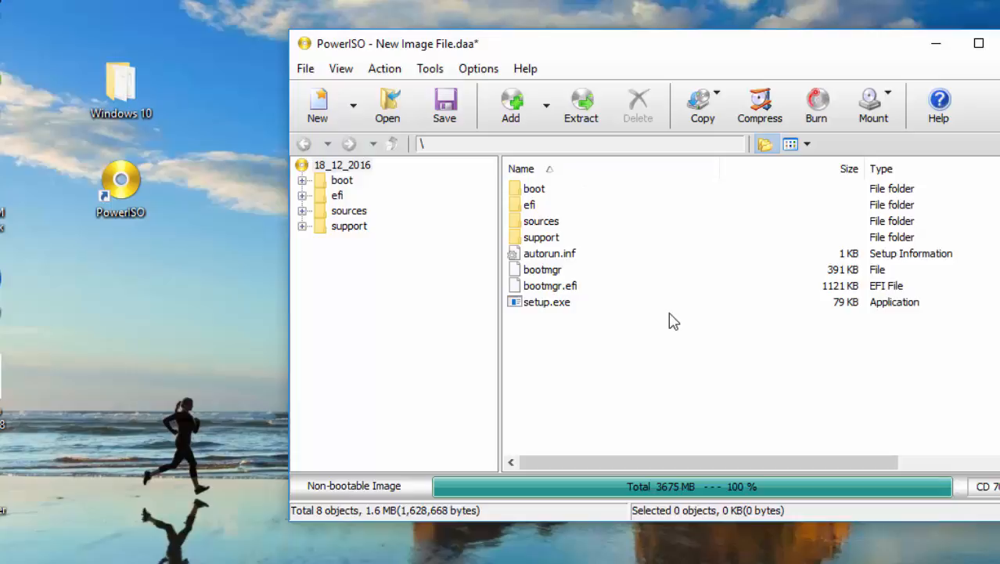
pyautogui.click(305, 69)
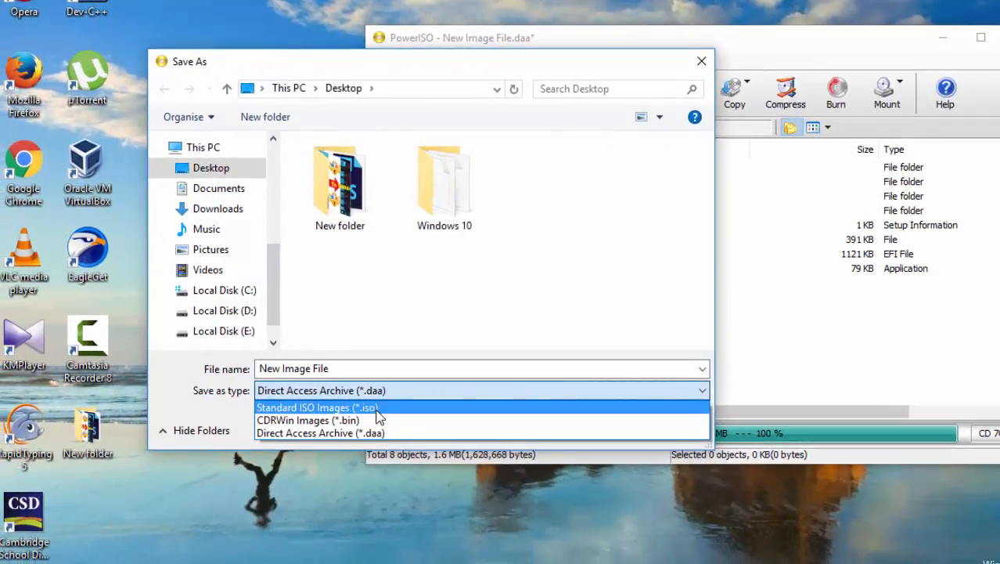
# Save as Standard ISO Images (*.iso) named New Image File on the desktop.
pyautogui.click(316, 407)
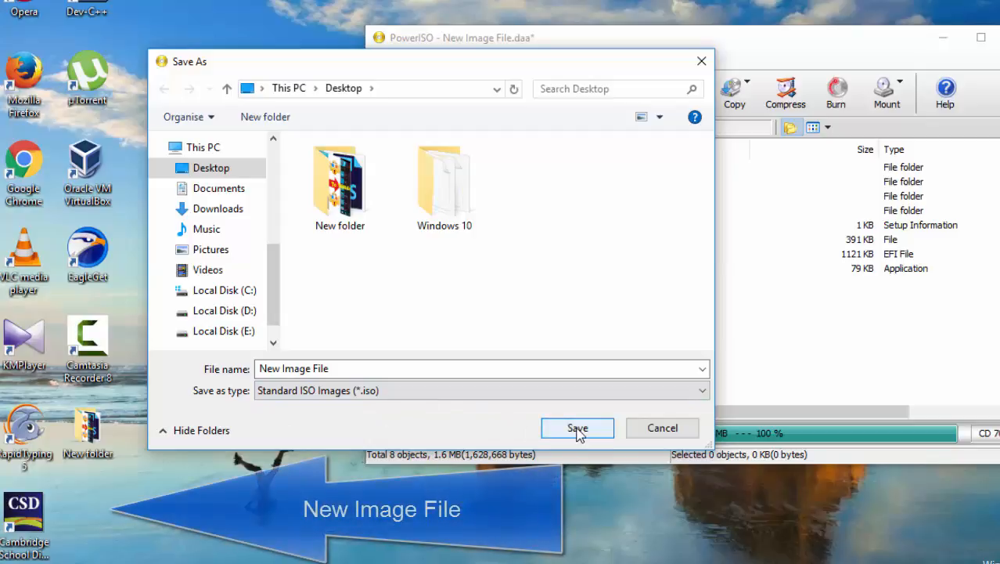
pyautogui.click(577, 428)
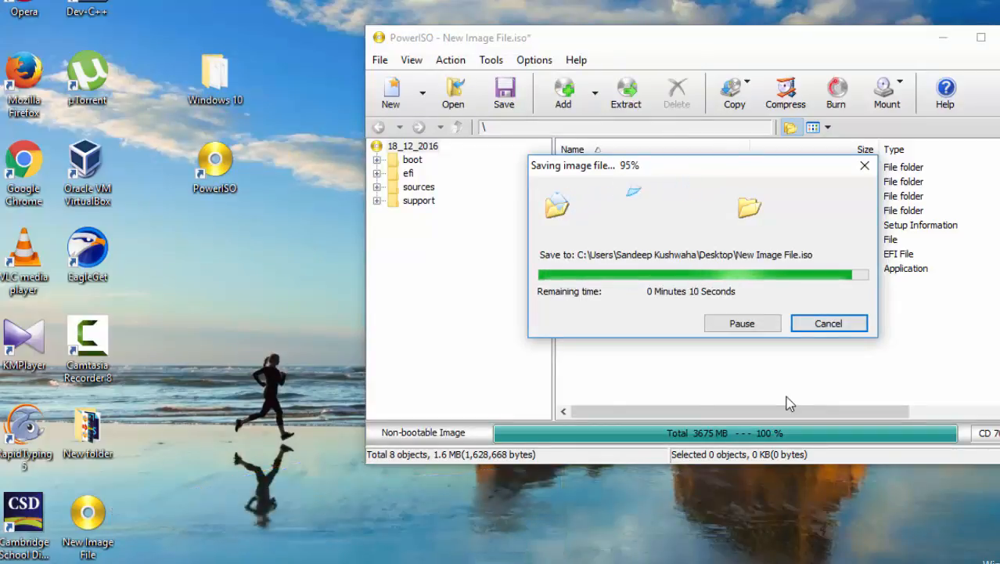
pyautogui.moveTo(681, 349)
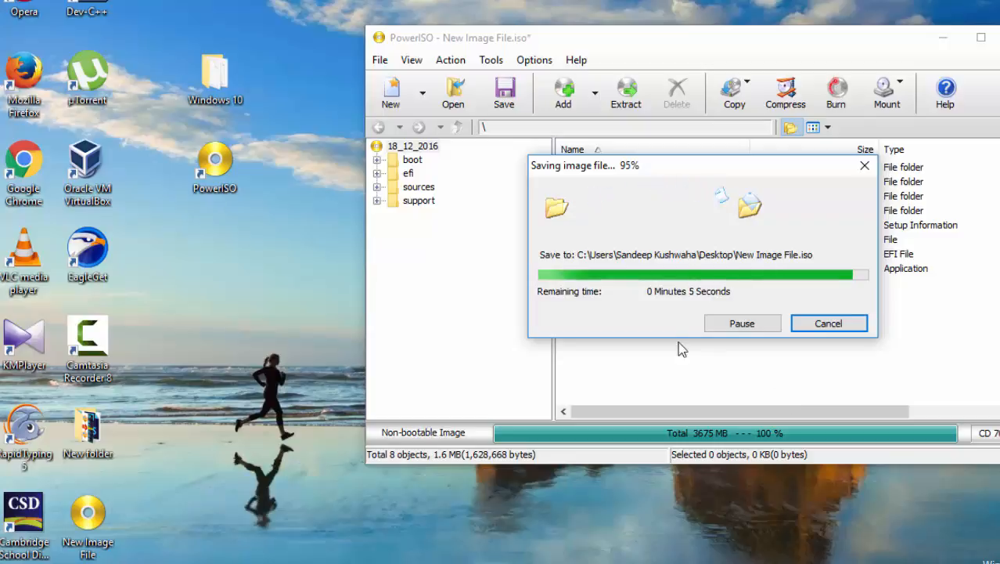
pyautogui.moveTo(795, 341)
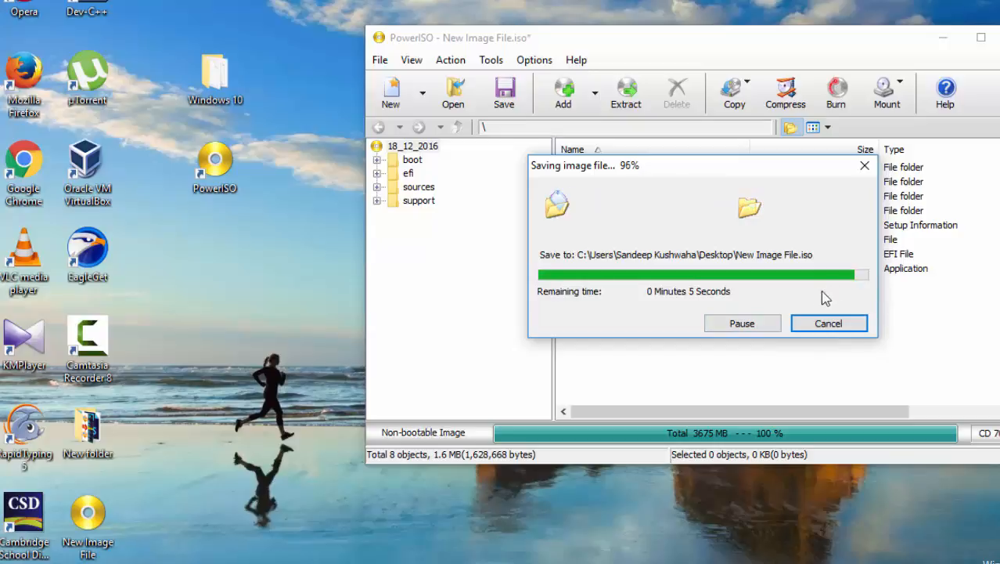
pyautogui.moveTo(790, 314)
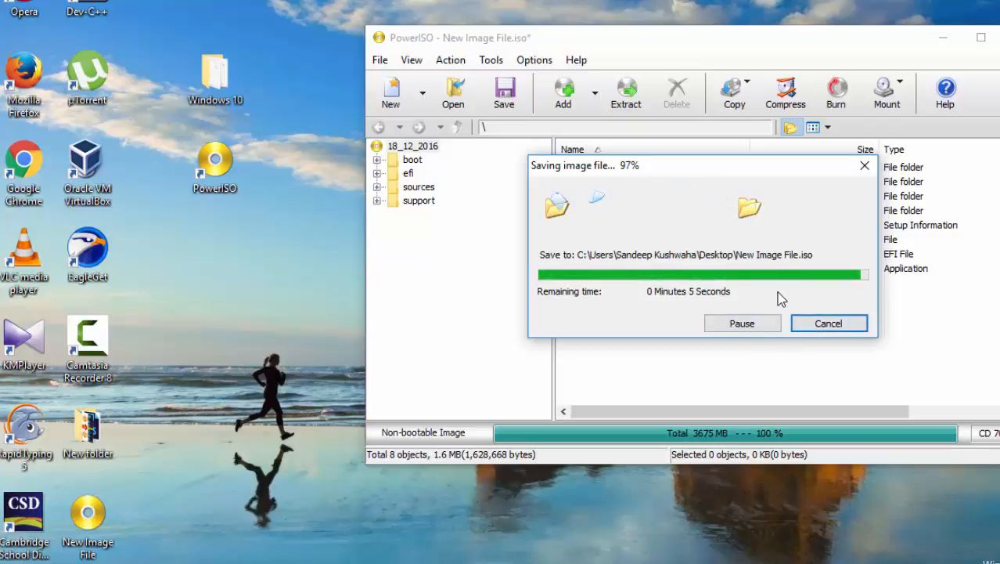
pyautogui.moveTo(897, 307)
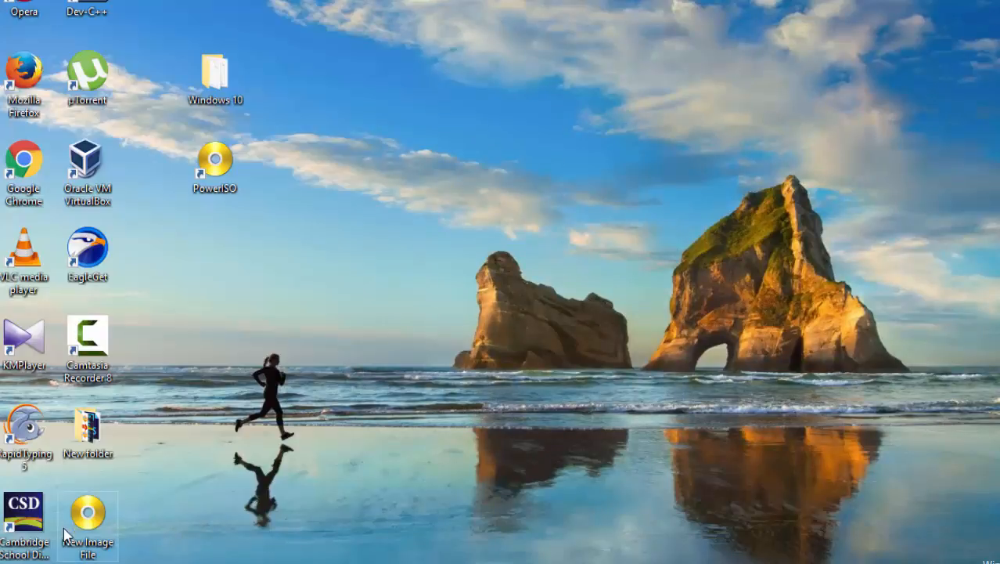
pyautogui.moveTo(98, 532)
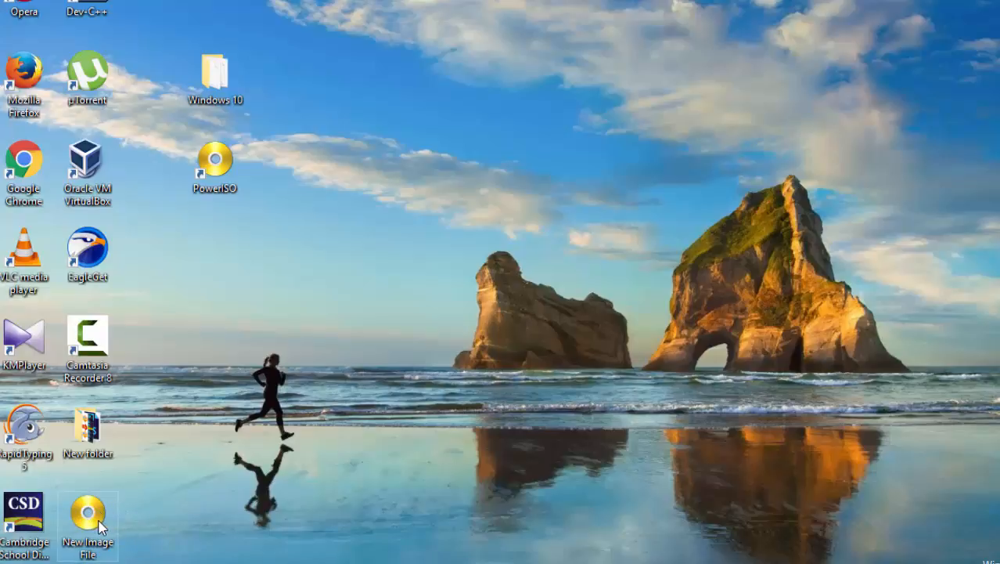
pyautogui.moveTo(88, 513)
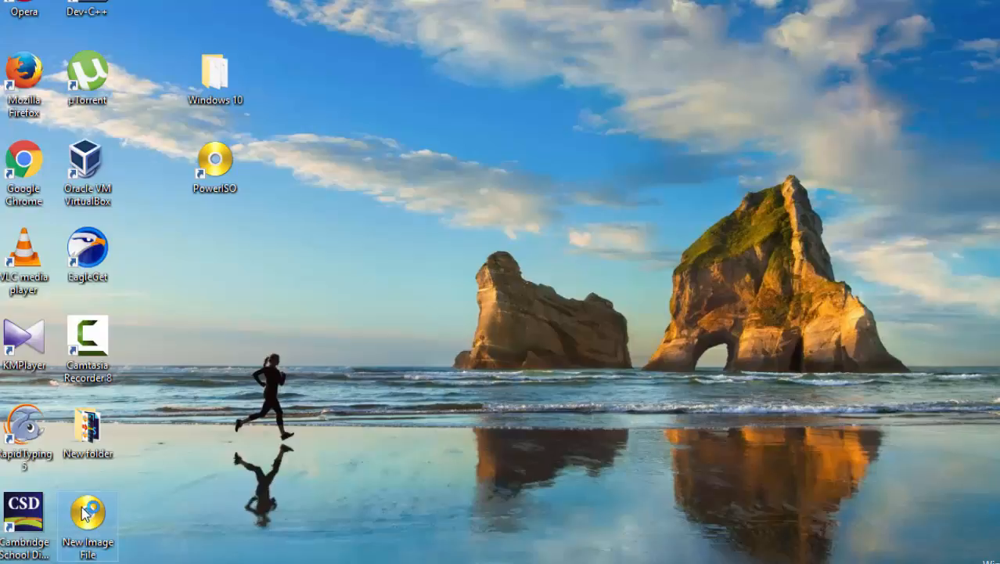
pyautogui.moveTo(90, 514)
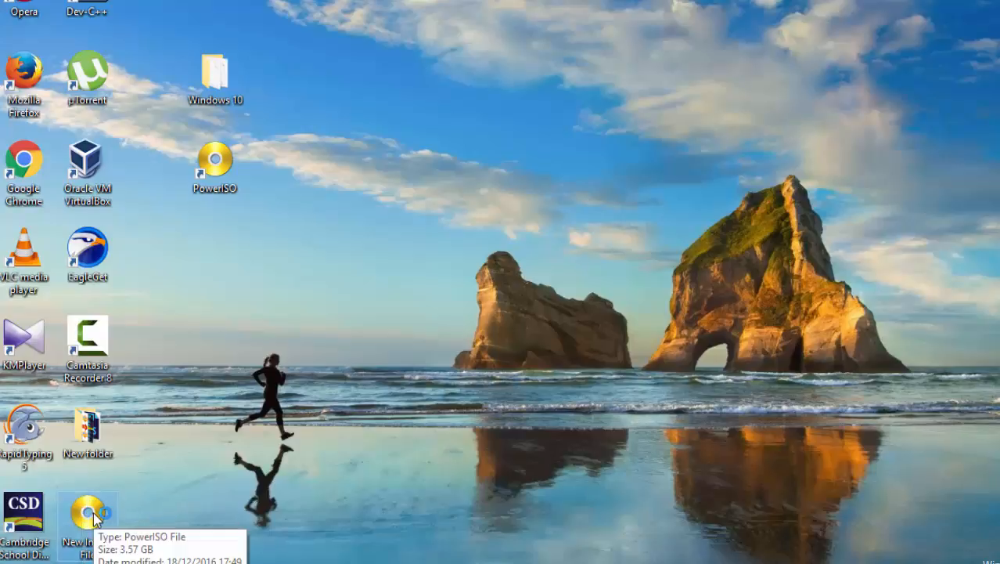
# Open New Image File.iso from the desktop to verify boot, efi, sources, support and setup.exe.
pyautogui.doubleClick(87, 516)
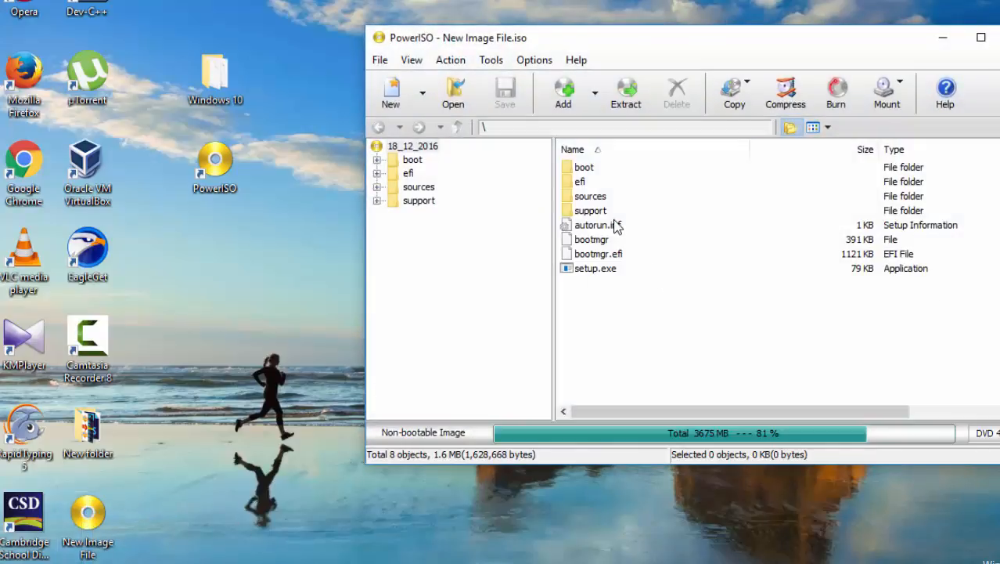